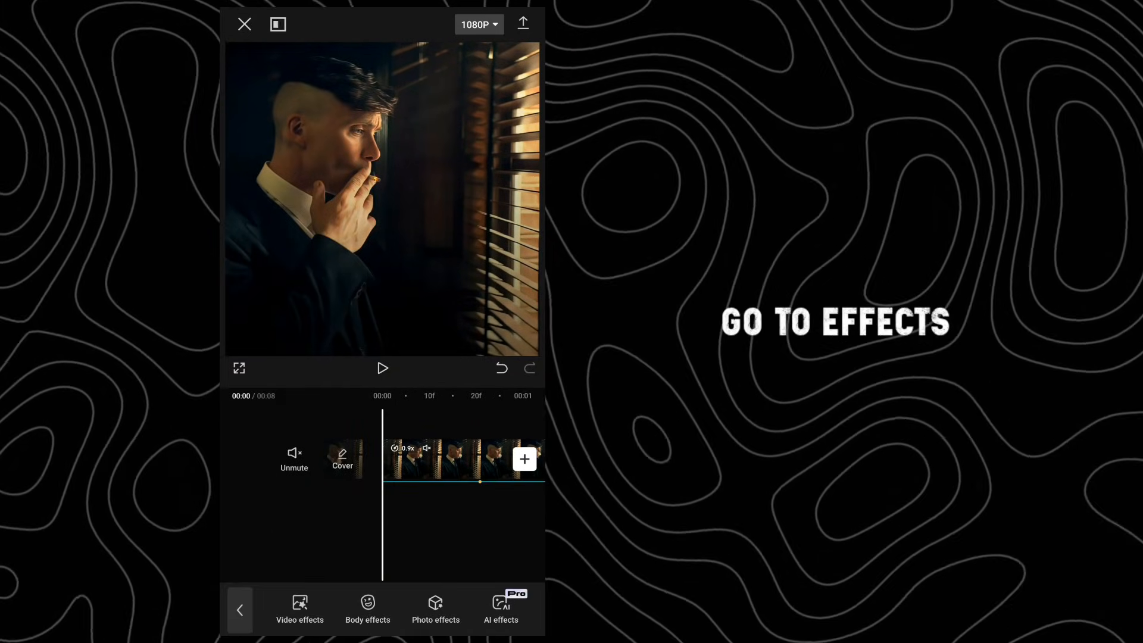
Apply the Diamond Zoom video effect from Opening & closing to the window-blinds clip
{"action": "left_click", "coordinate": [300, 608]}
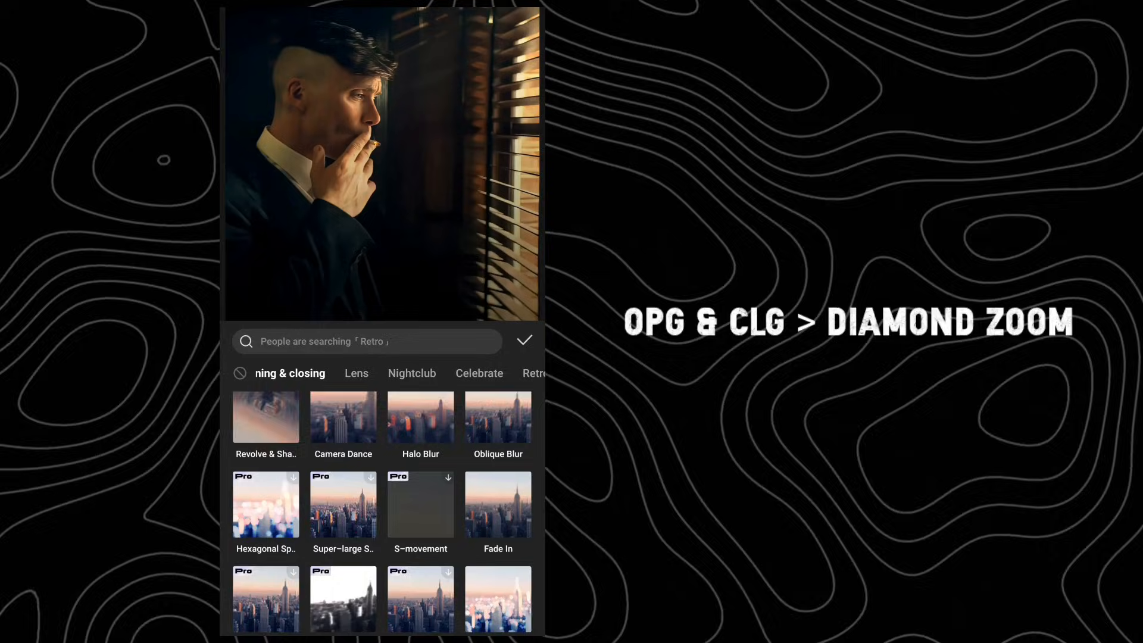
{"action": "left_click", "coordinate": [497, 541]}
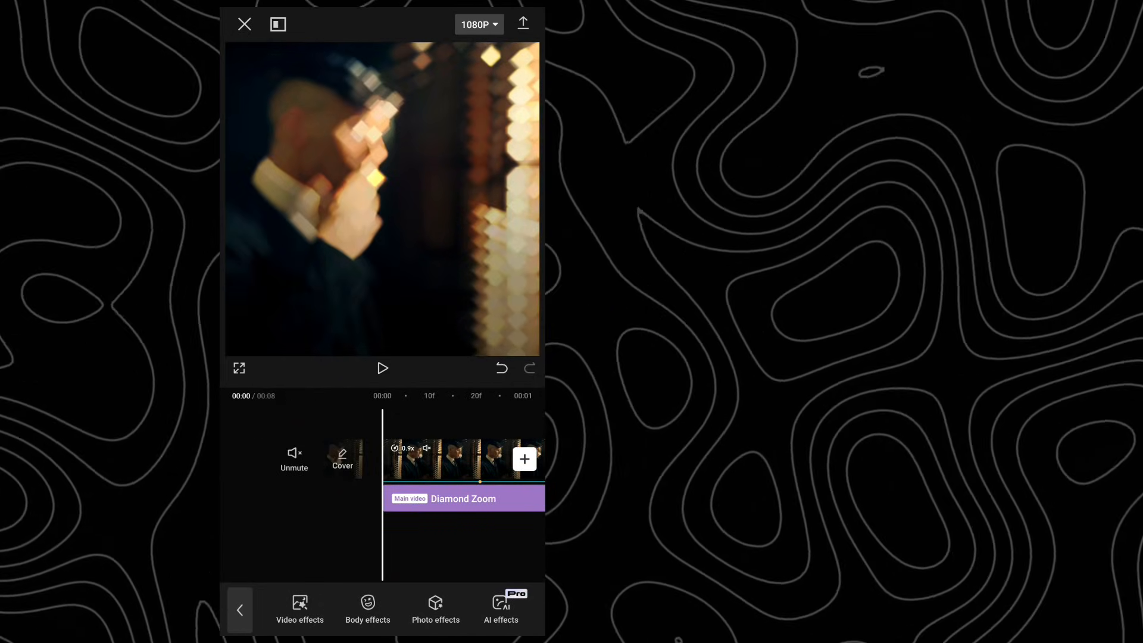
Play to the split clip at 00:03 and pause there to ready it for a speed curve
{"action": "left_click", "coordinate": [382, 368]}
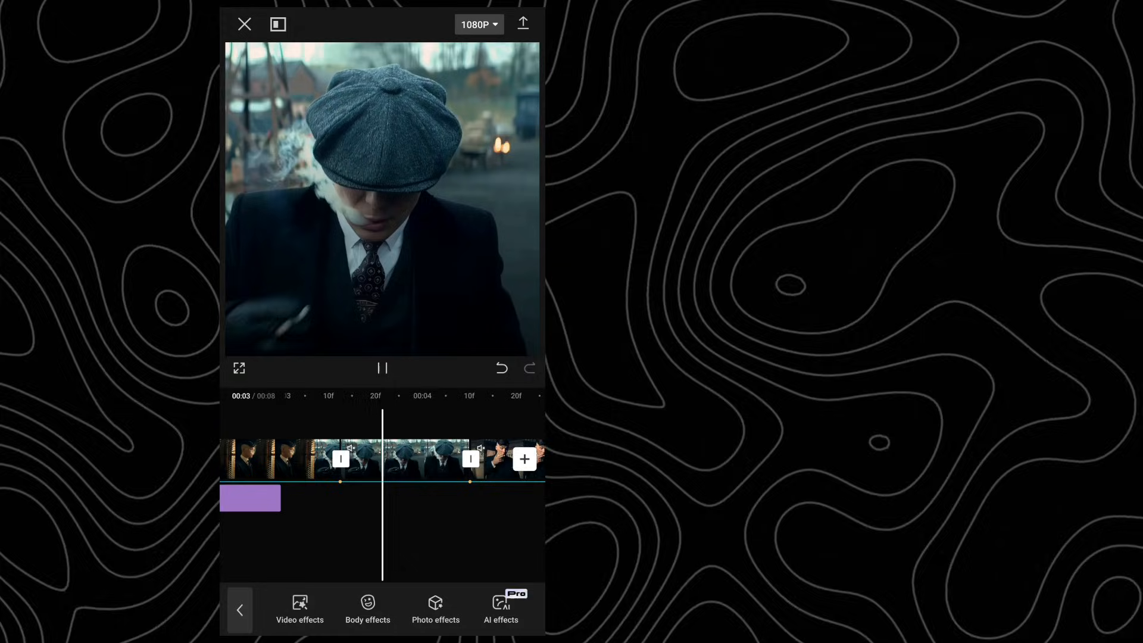
{"action": "left_click", "coordinate": [382, 368]}
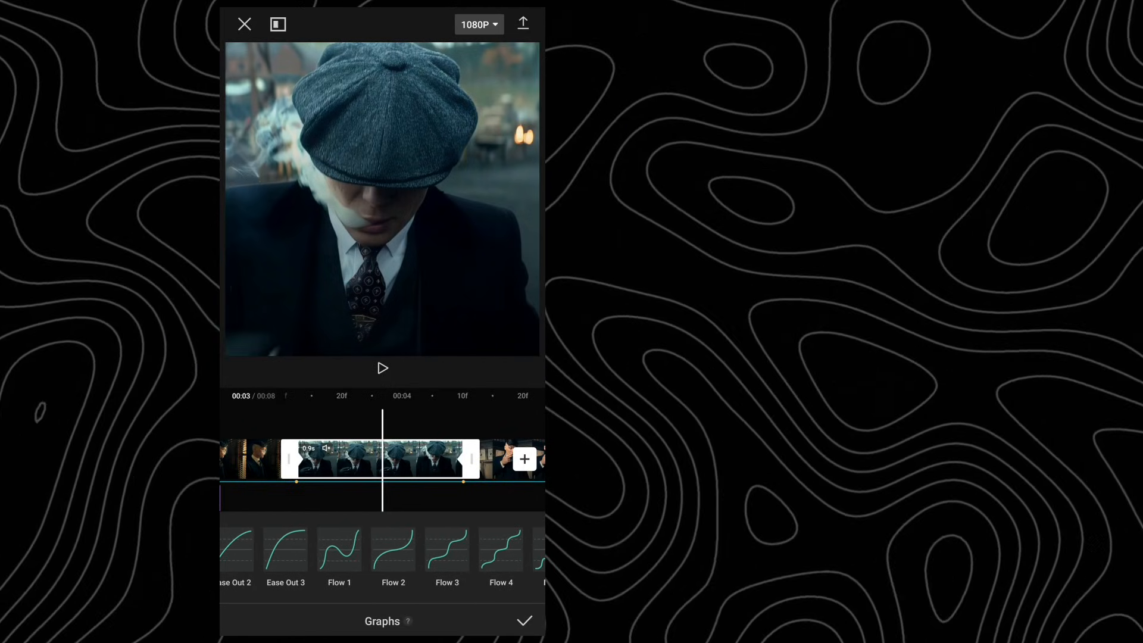
Confirm the Graphs speed curve on the split clip and move to adding an overlay
{"action": "left_click", "coordinate": [524, 620]}
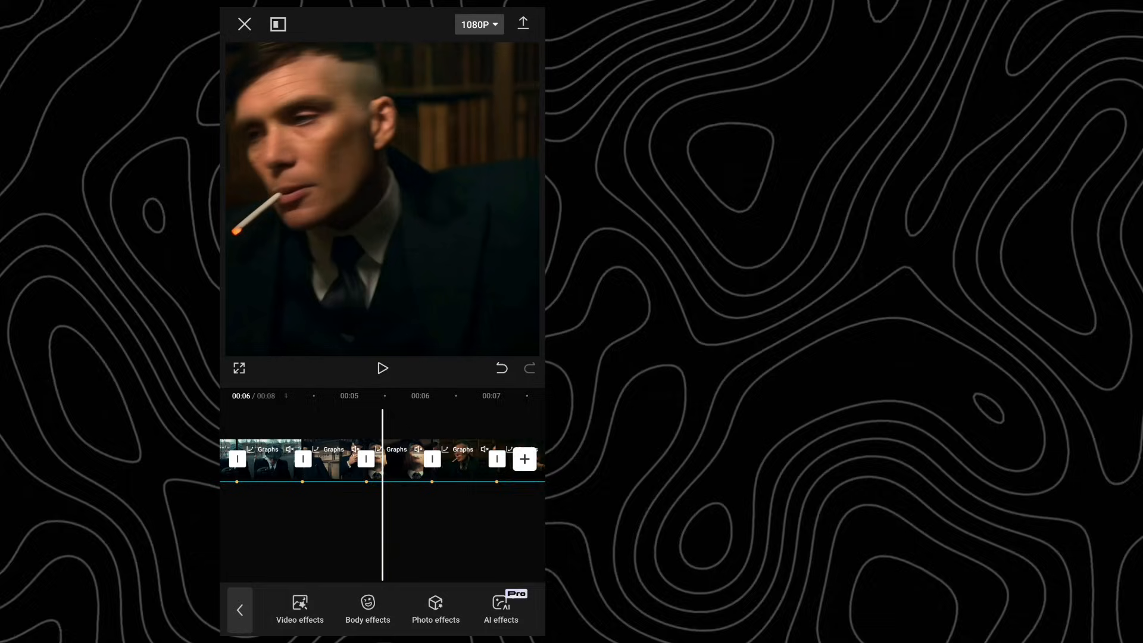
{"action": "left_click", "coordinate": [382, 368]}
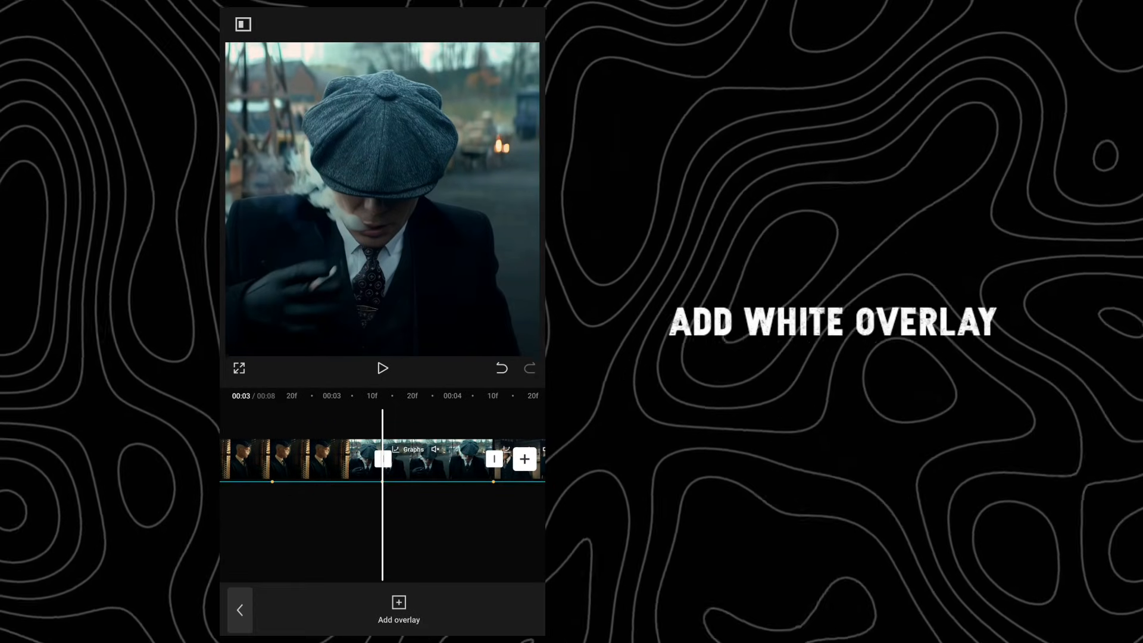
Add a white image overlay near 00:03 and blend it in Overlay mode
{"action": "left_click", "coordinate": [397, 611]}
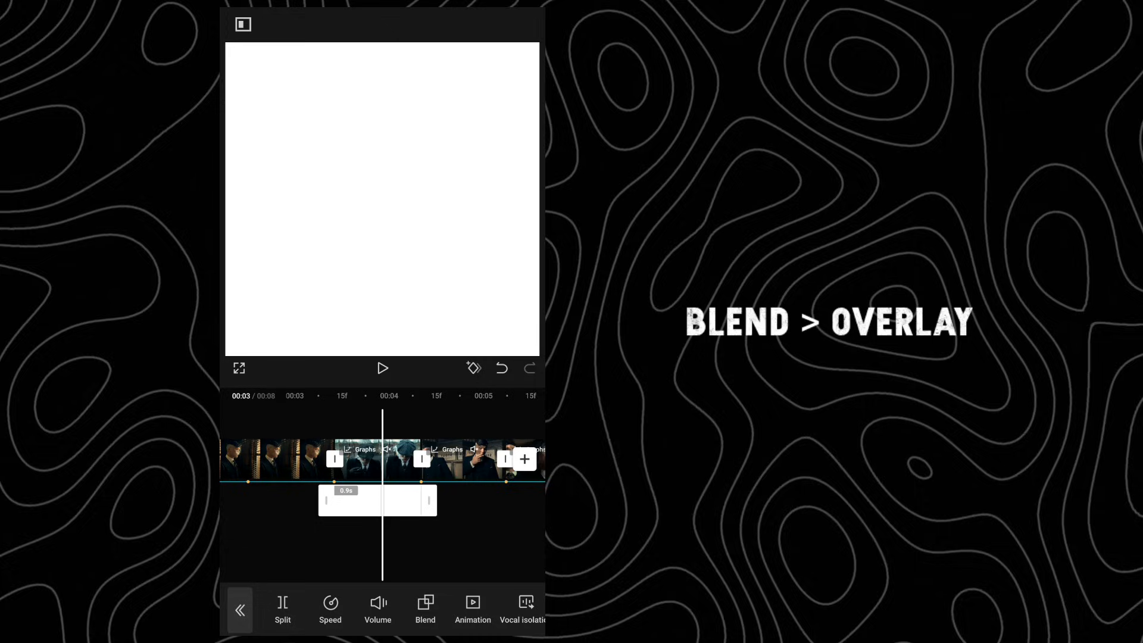
{"action": "left_click", "coordinate": [425, 609]}
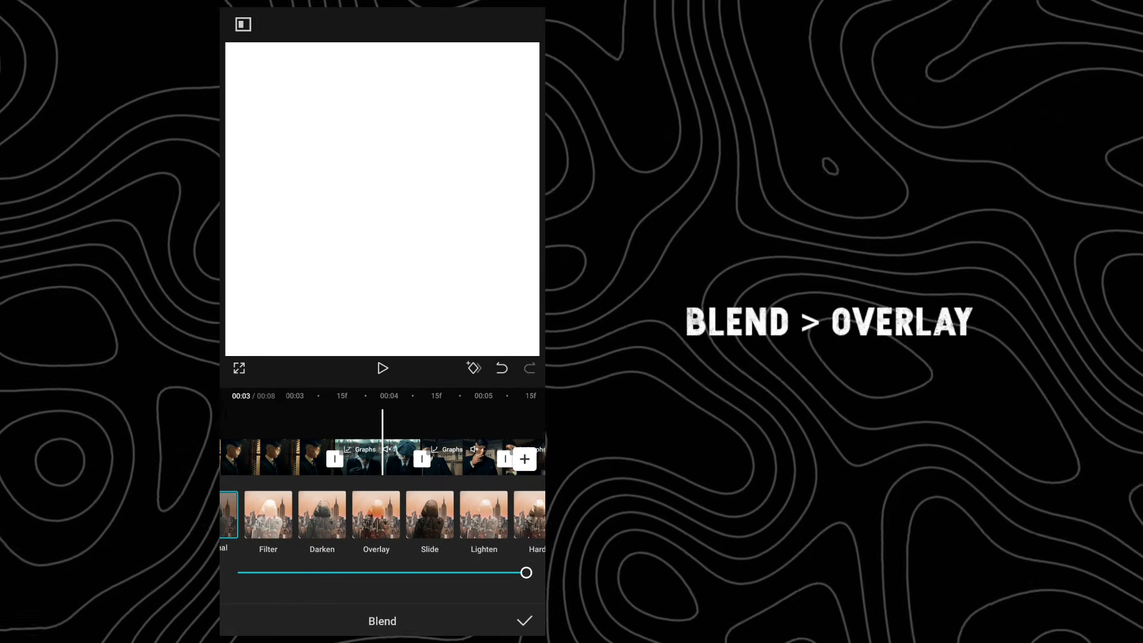
{"action": "left_click", "coordinate": [524, 620]}
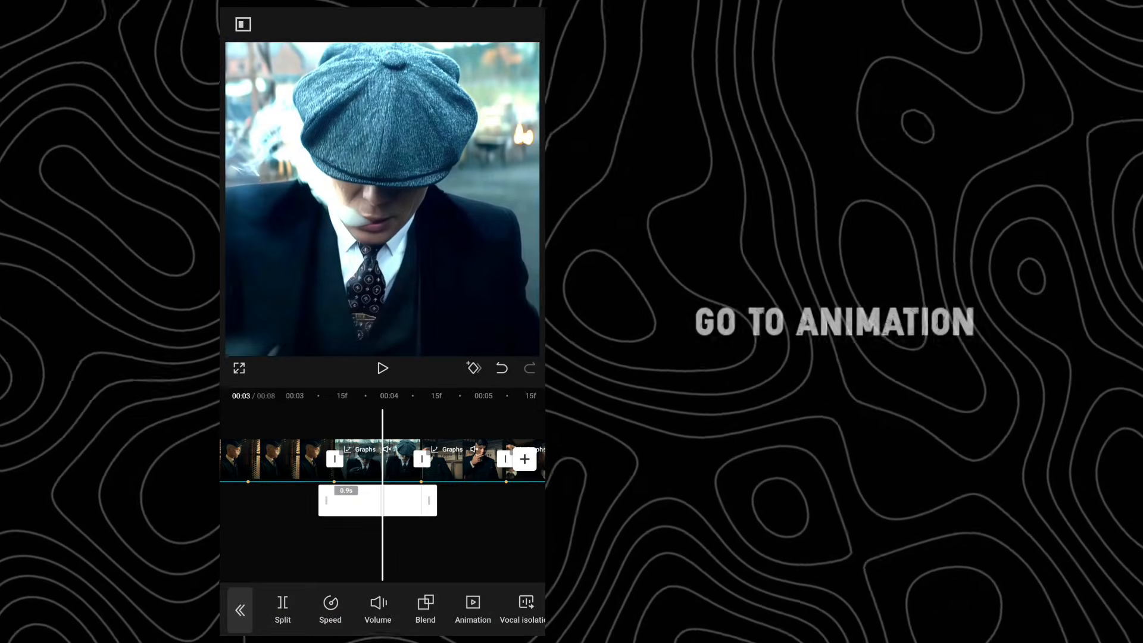
Give the white overlay Fade In and Fade Out at 0.3s, then add another white flash
{"action": "left_click", "coordinate": [473, 608]}
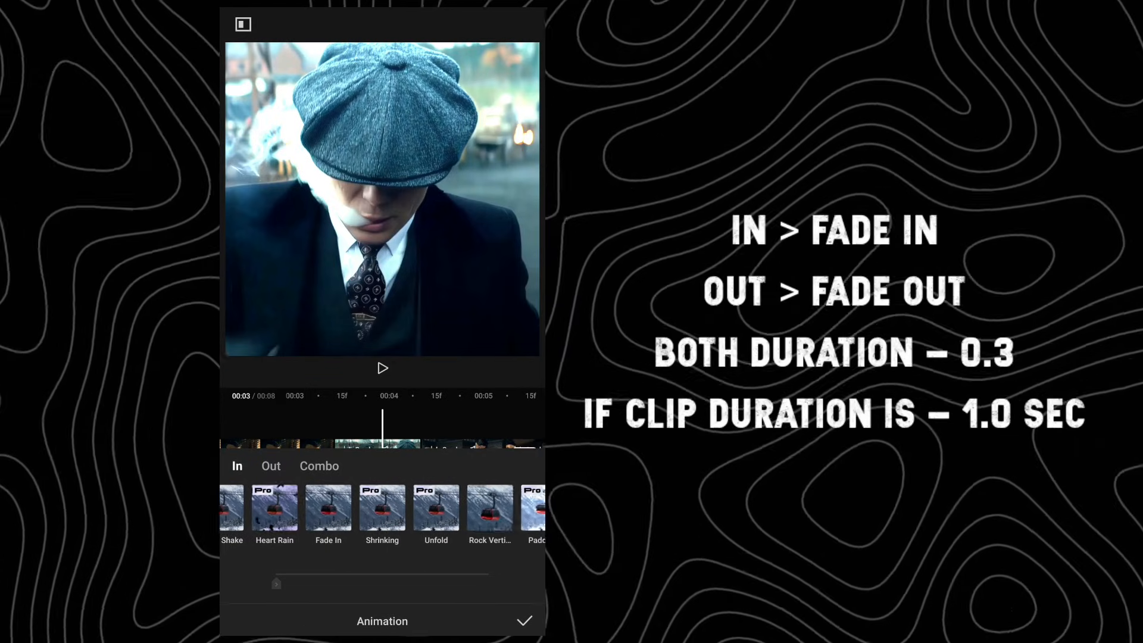
{"action": "left_click", "coordinate": [270, 465]}
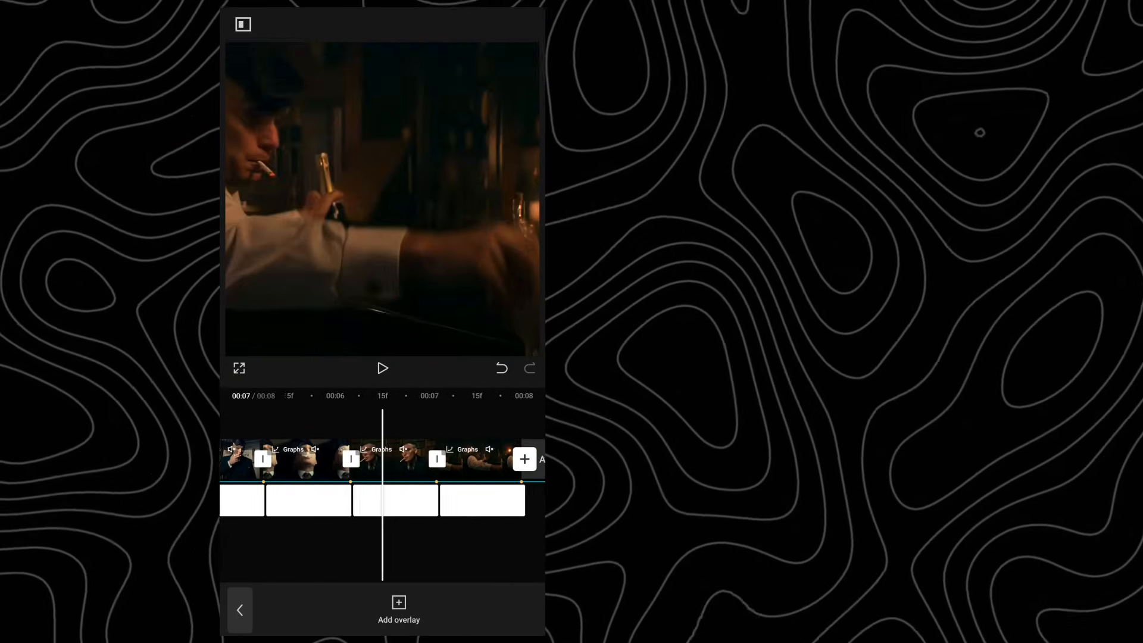
{"action": "left_click", "coordinate": [382, 368]}
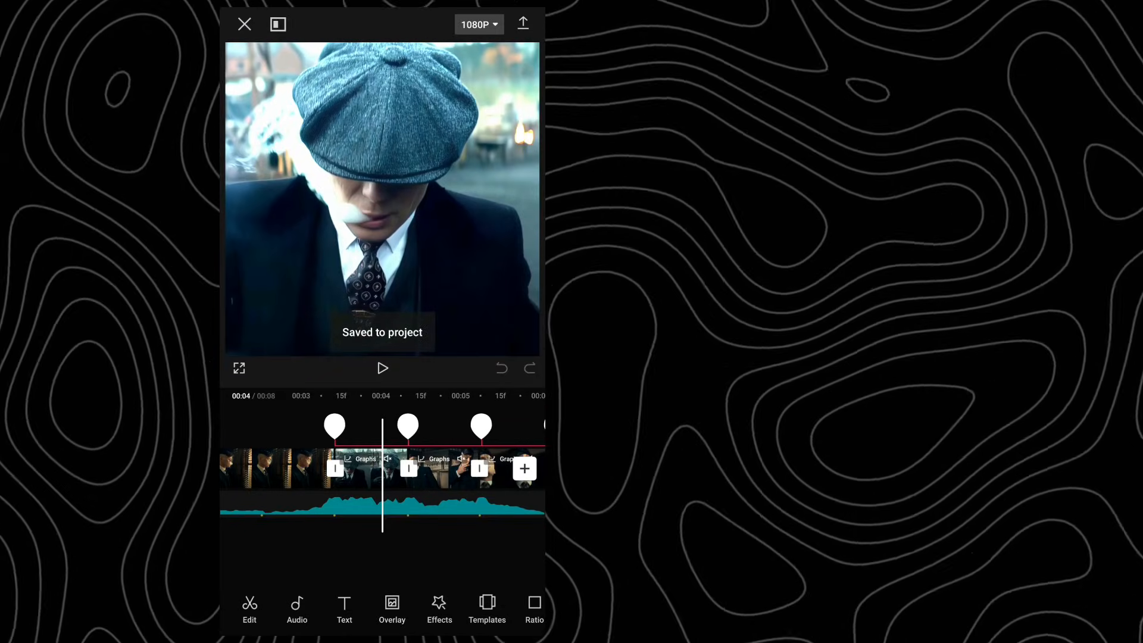
From home, create a new project holding the exported 00:08 edit as its clip
{"action": "left_click", "coordinate": [244, 23]}
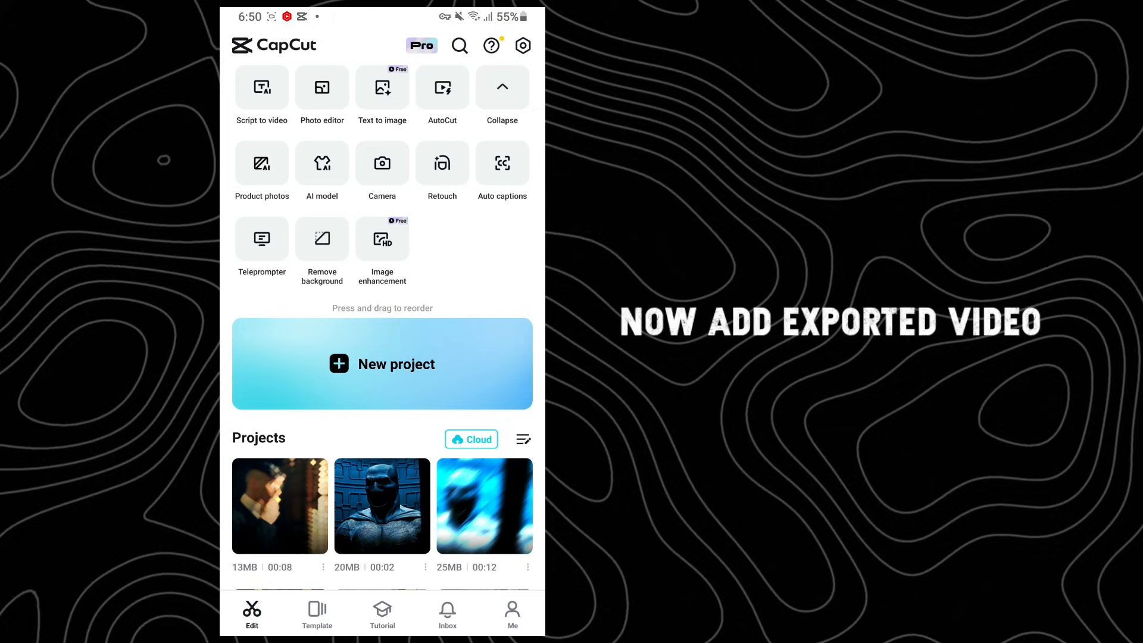
{"action": "left_click", "coordinate": [382, 364]}
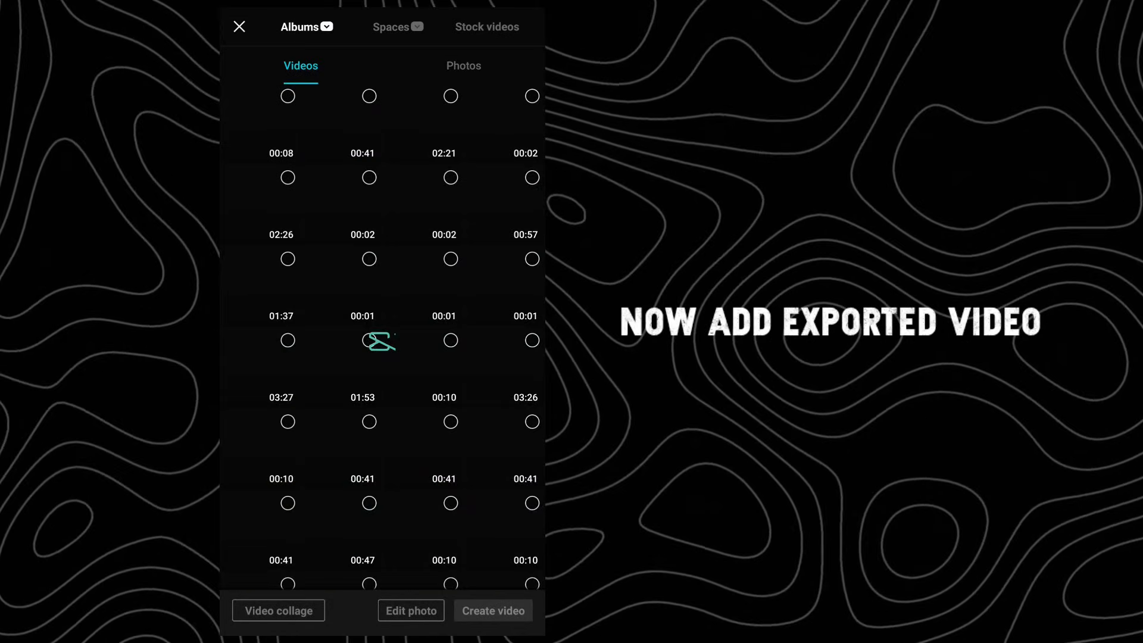
{"action": "left_click", "coordinate": [259, 122]}
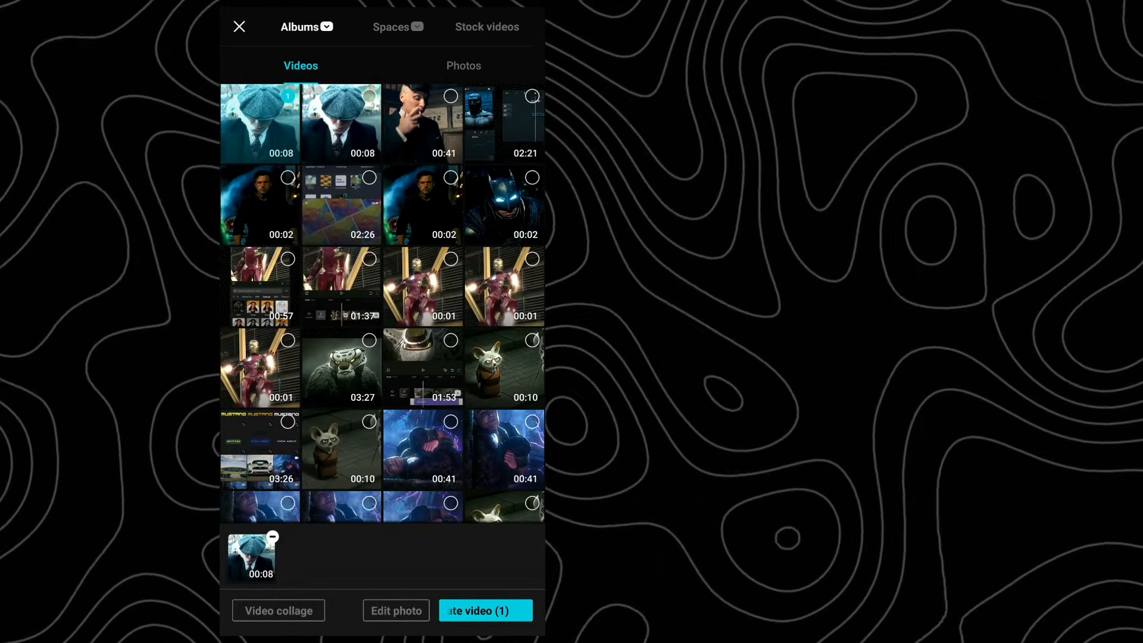
{"action": "left_click", "coordinate": [486, 611]}
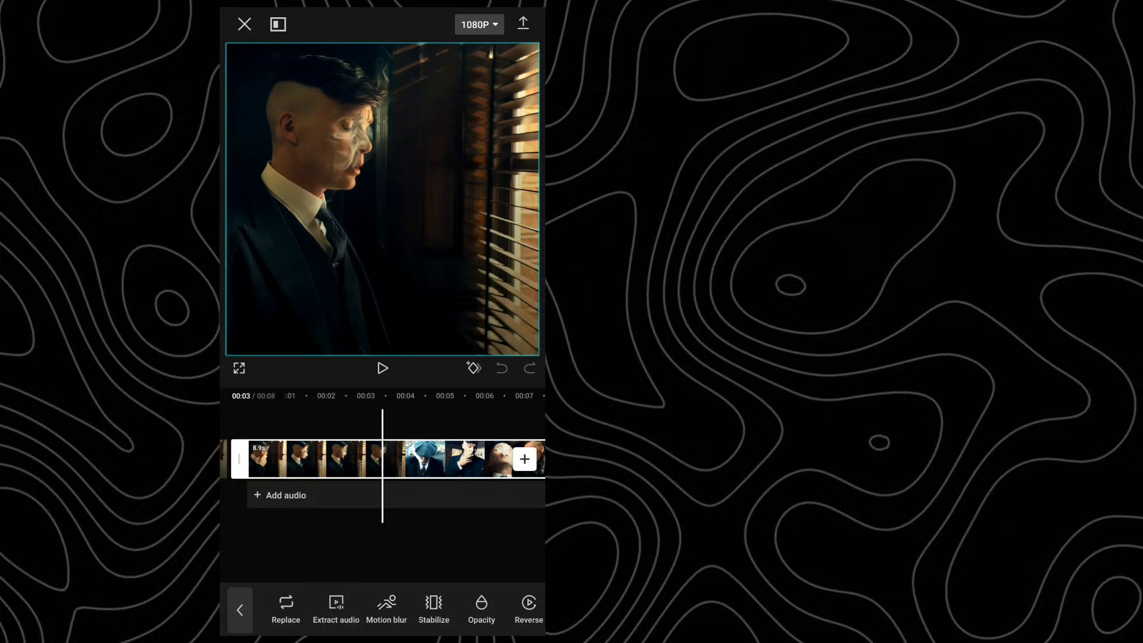
Apply motion blur at Blur 100, Blend 100, Twice and start processing
{"action": "left_click", "coordinate": [386, 608]}
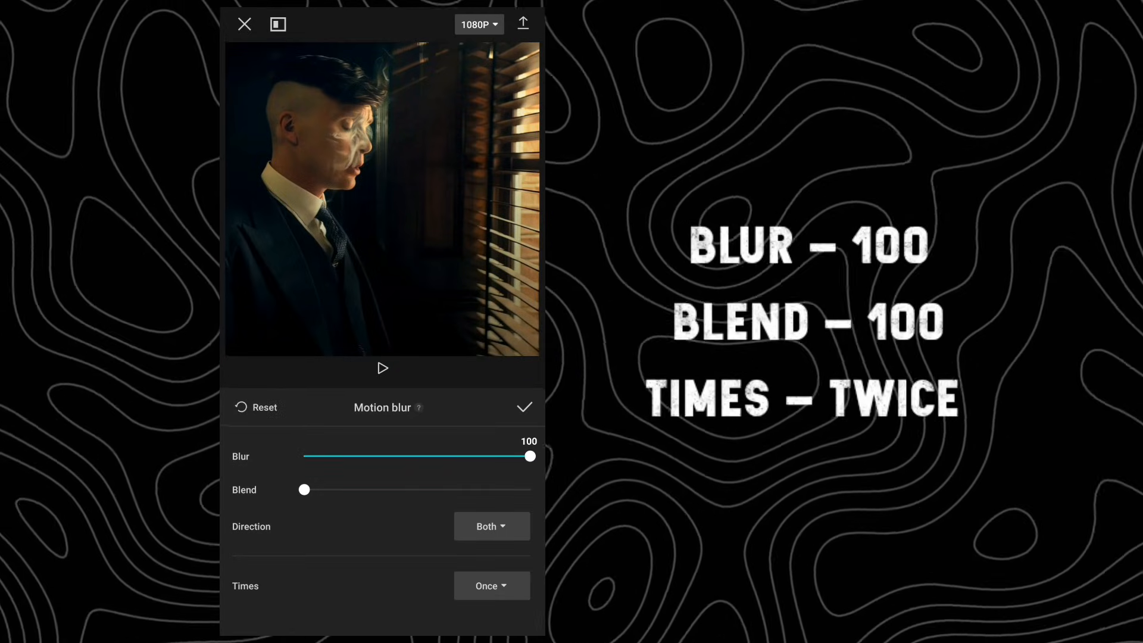
{"action": "left_click", "coordinate": [491, 586]}
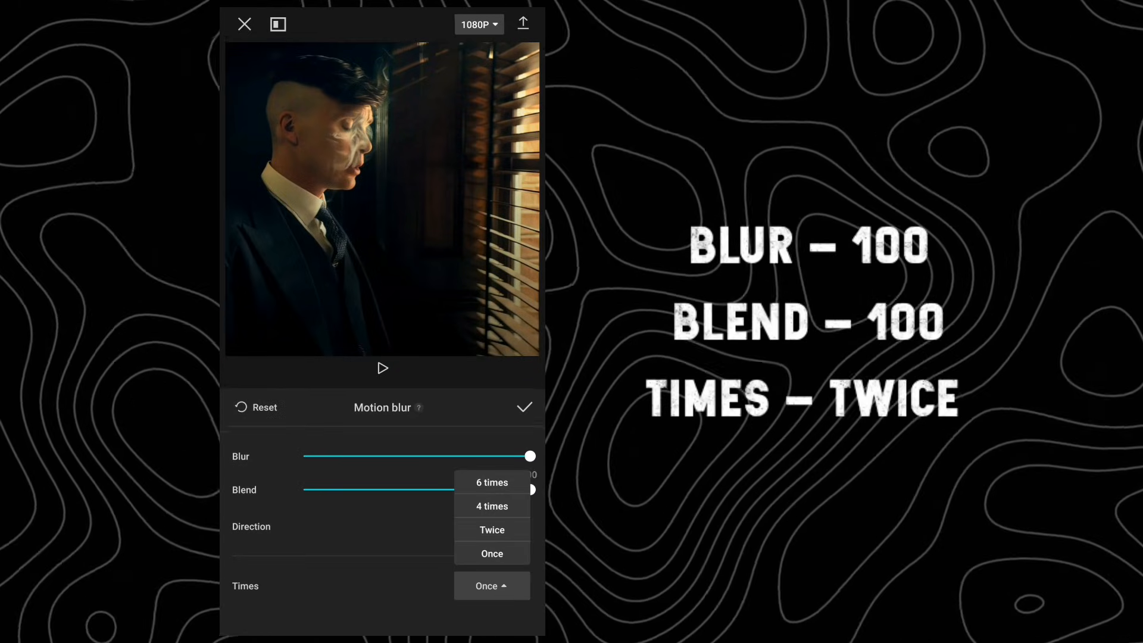
{"action": "left_click", "coordinate": [492, 530]}
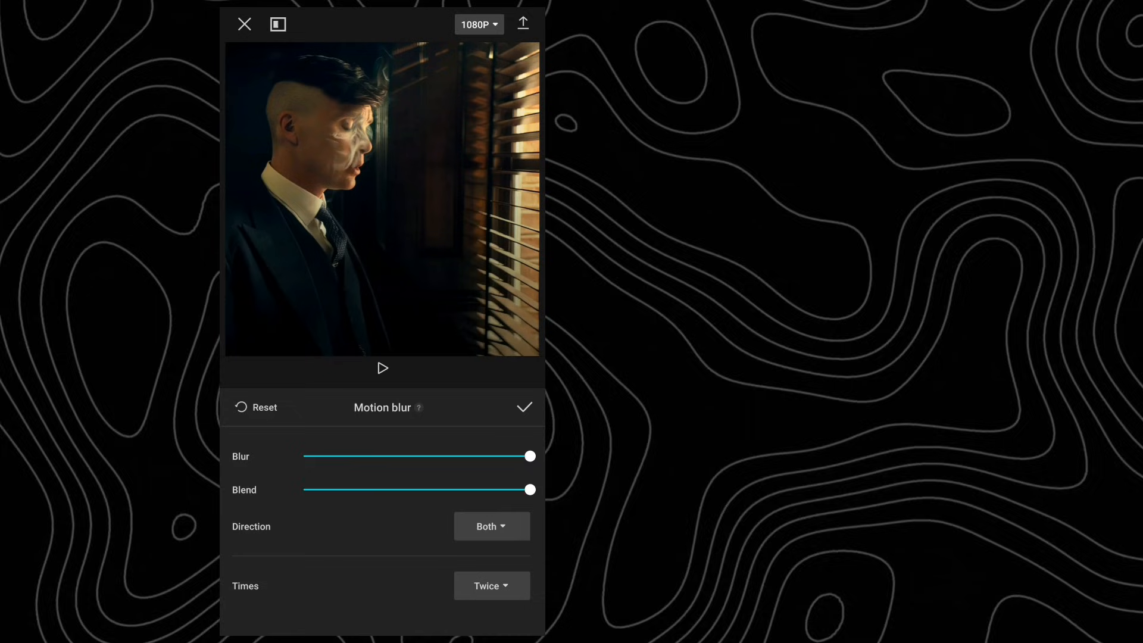
{"action": "left_click", "coordinate": [524, 407]}
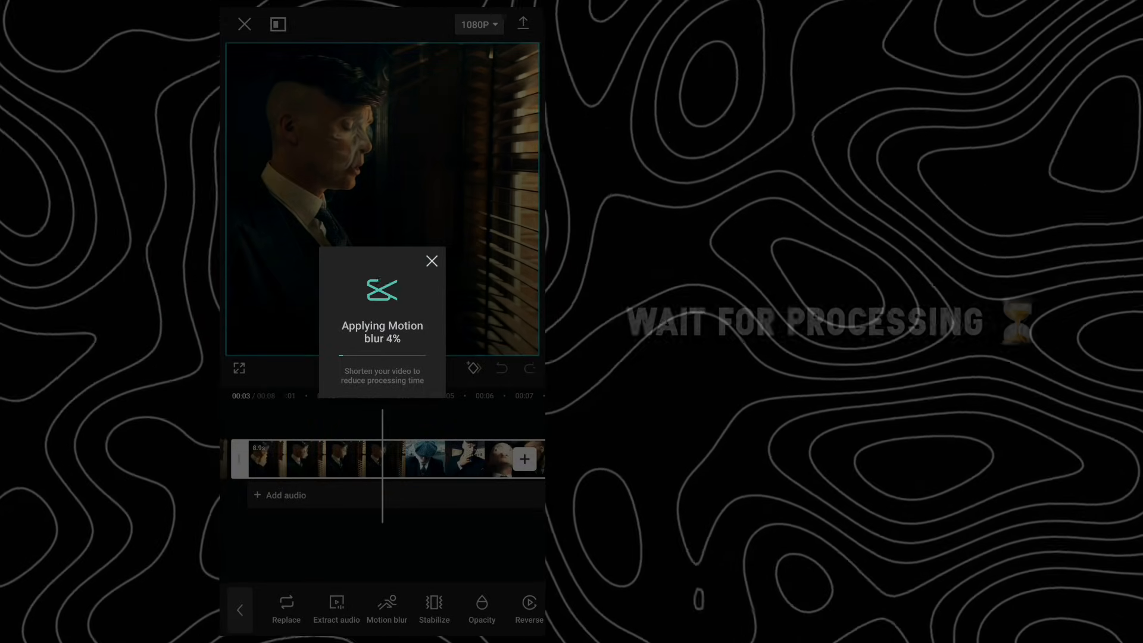